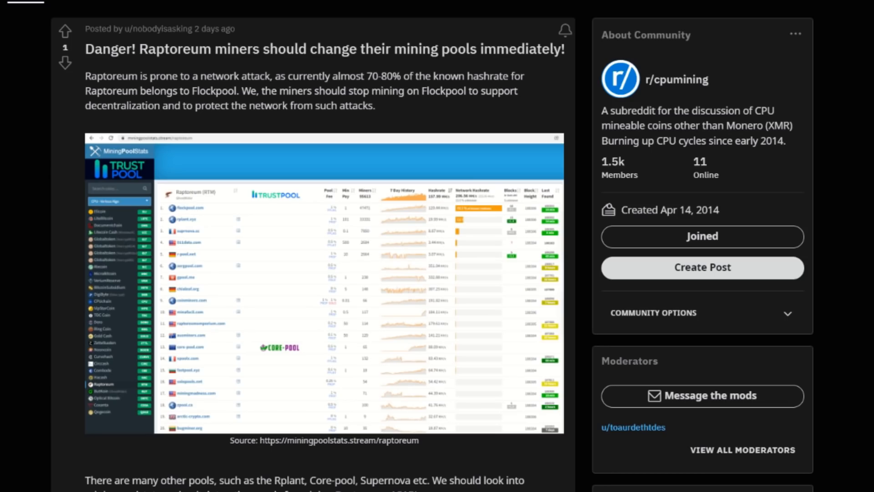
# Scroll down the Ethereum pool ranking and back up to review network hashrate shares.
pyautogui.scroll(-3)
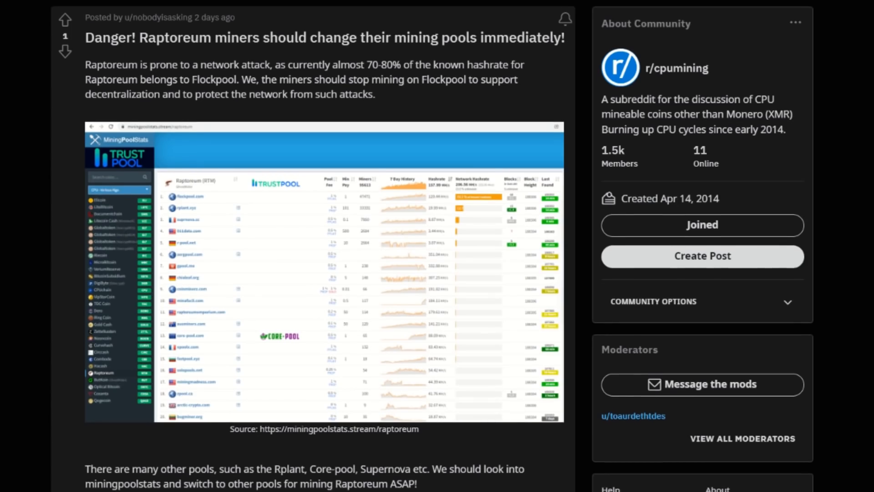
pyautogui.scroll(-3)
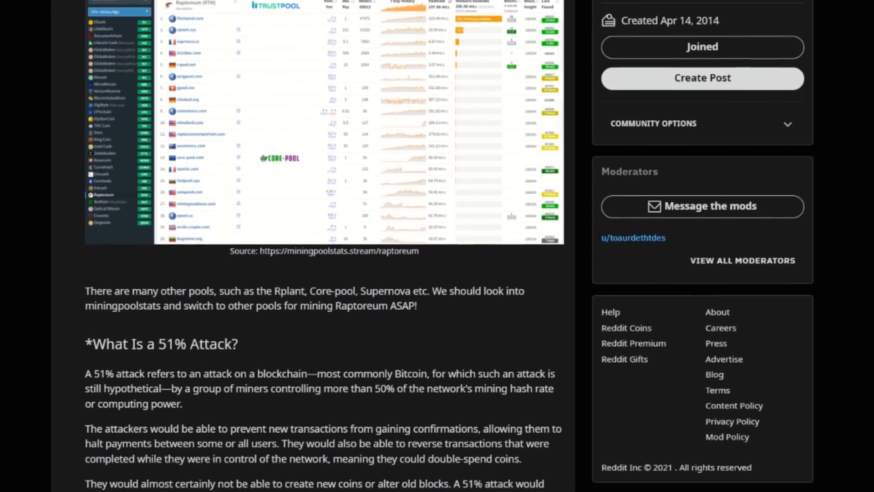
pyautogui.scroll(-3)
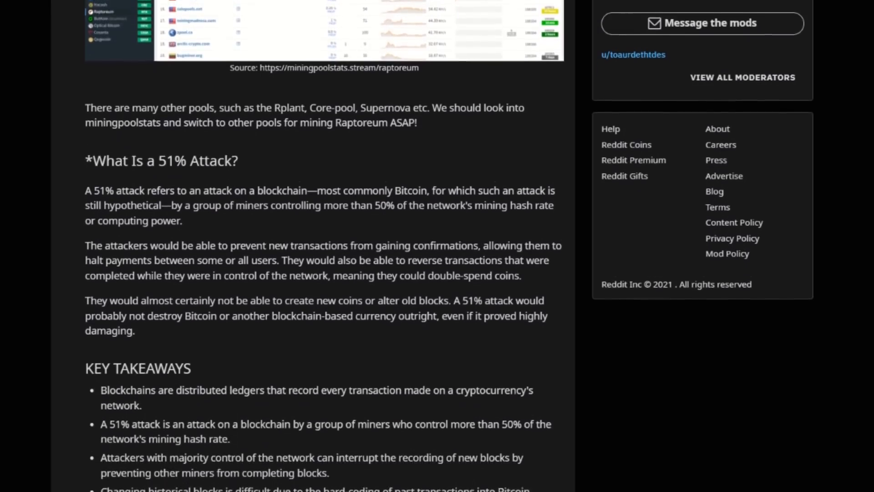
pyautogui.scroll(-3)
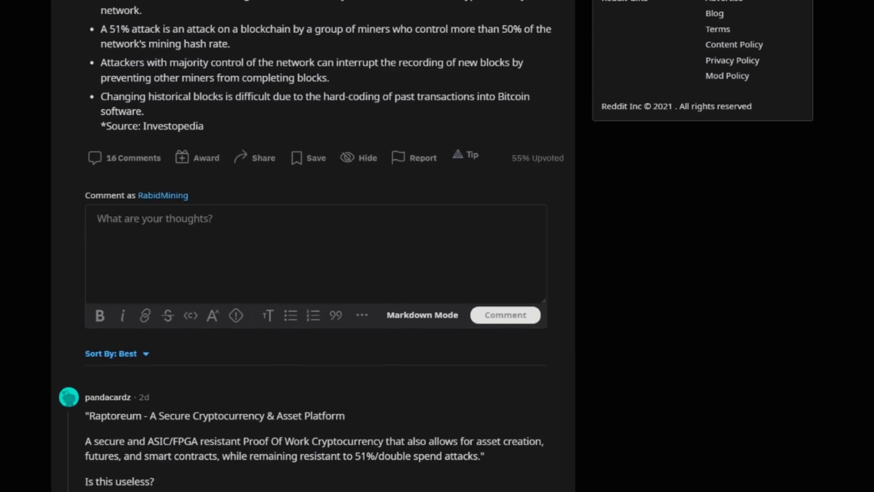
pyautogui.scroll(-3)
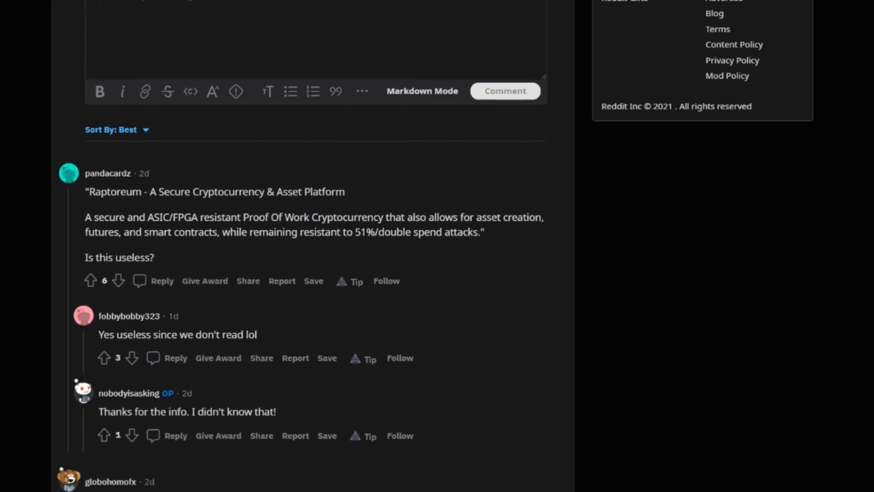
pyautogui.scroll(-3)
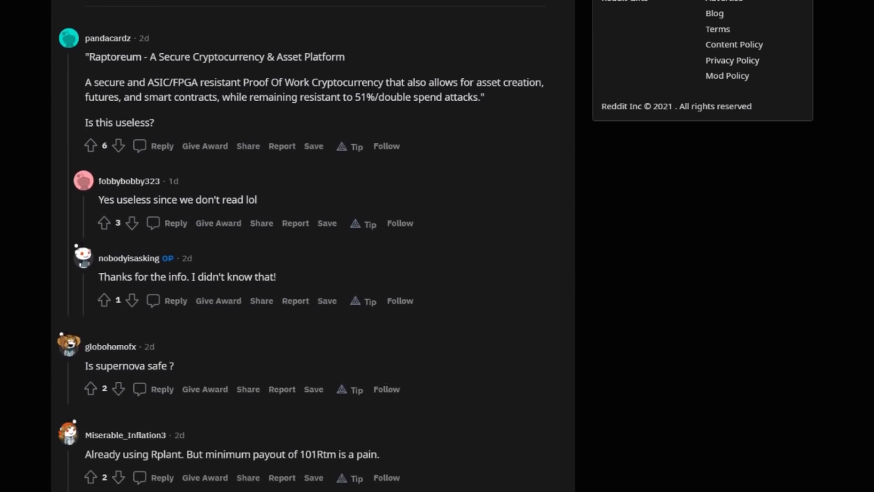
pyautogui.scroll(-3)
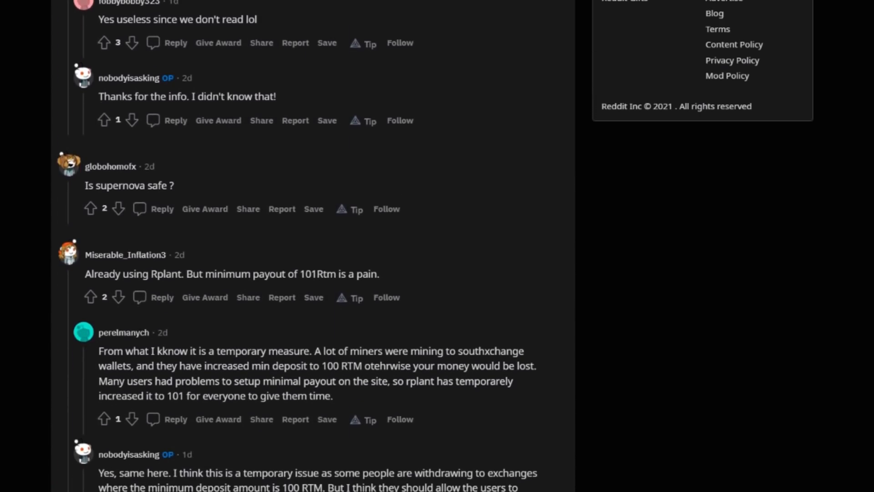
pyautogui.scroll(-3)
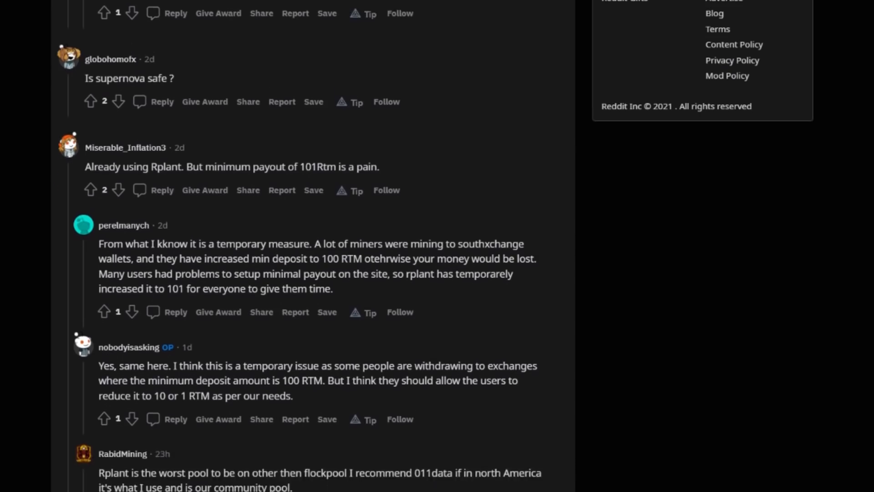
pyautogui.scroll(-3)
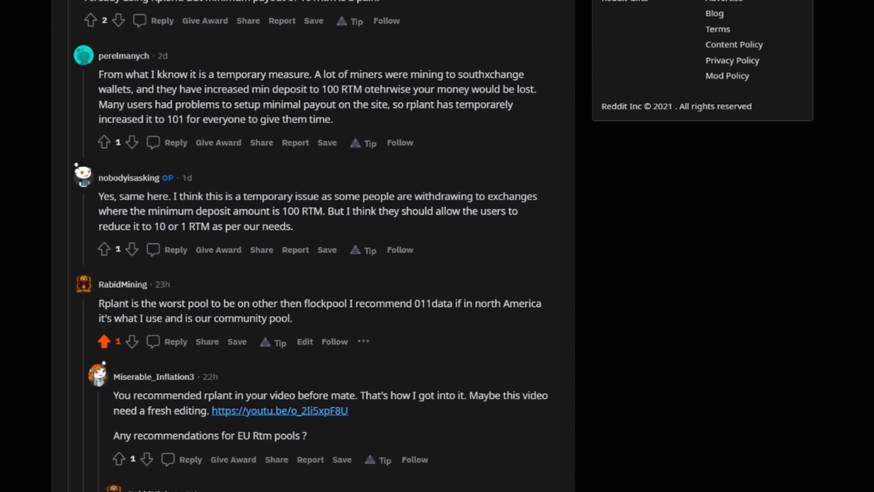
pyautogui.scroll(-3)
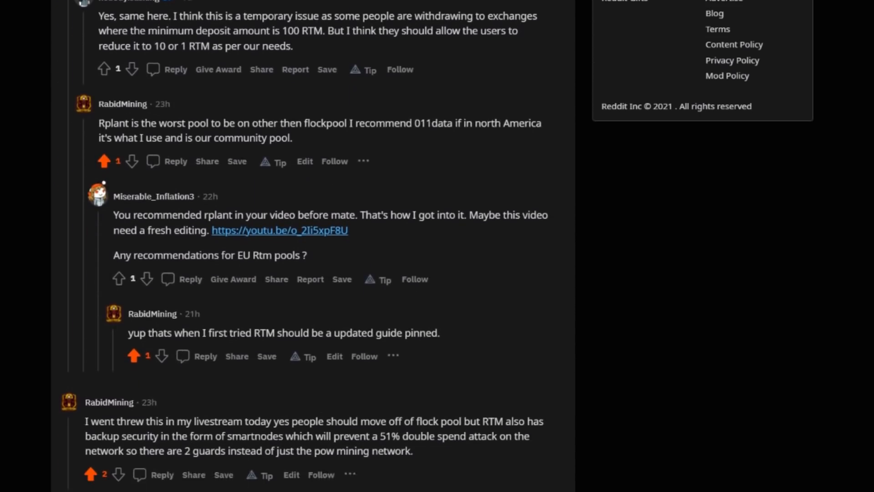
pyautogui.scroll(-3)
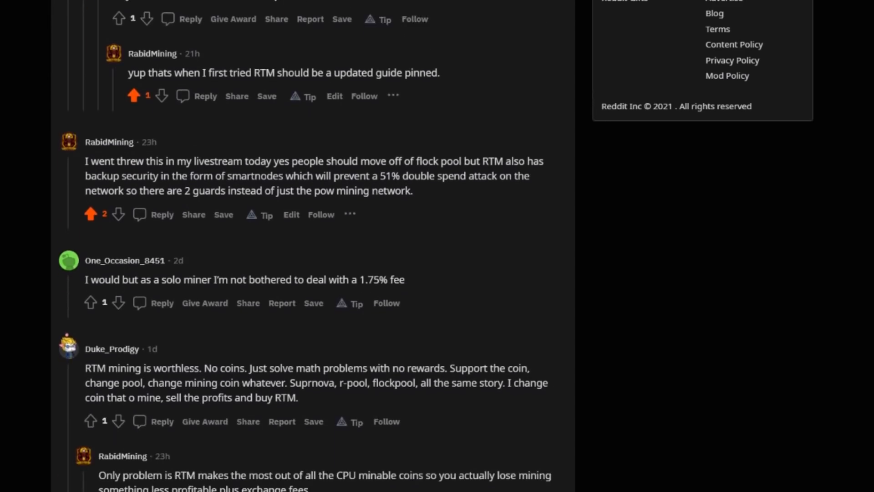
pyautogui.scroll(-3)
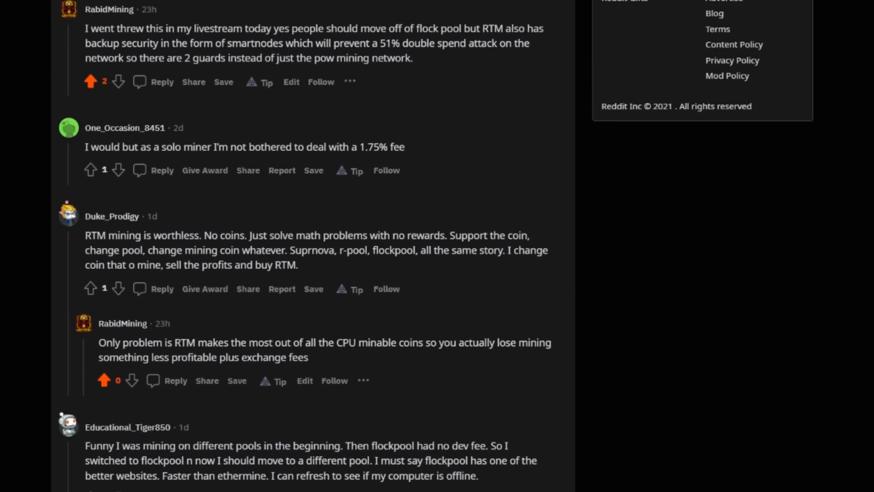
pyautogui.scroll(3)
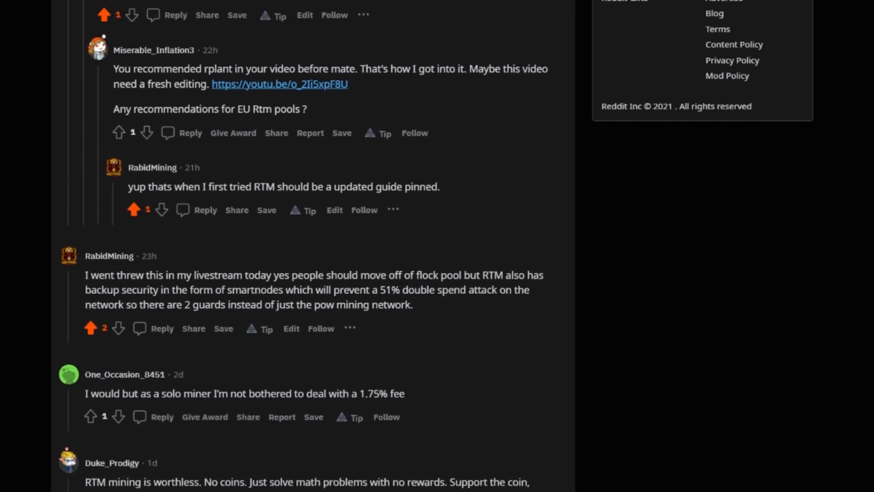
pyautogui.scroll(3)
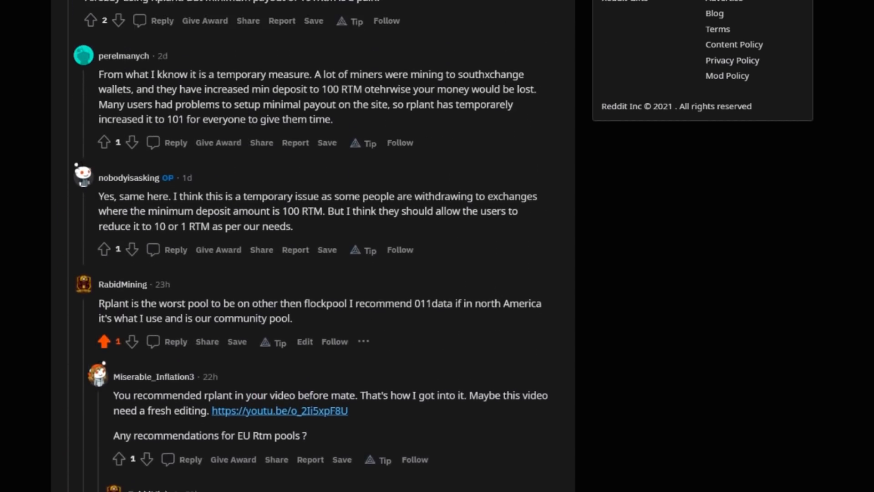
pyautogui.scroll(3)
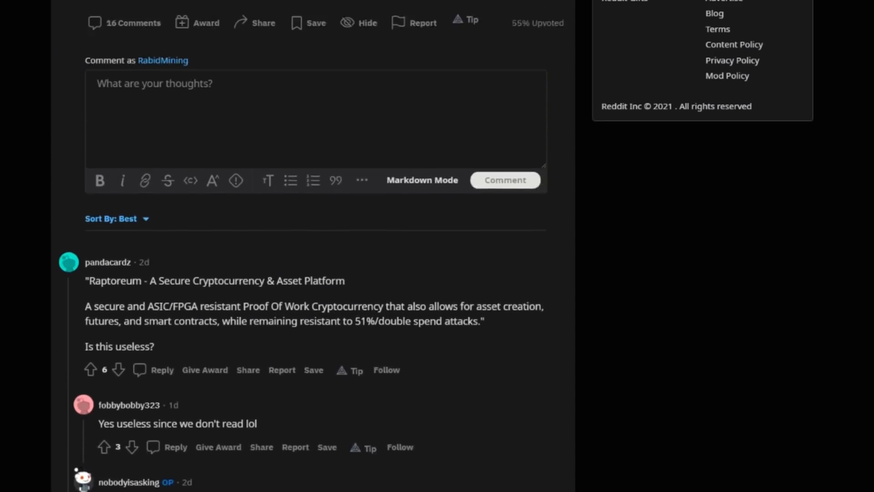
pyautogui.scroll(3)
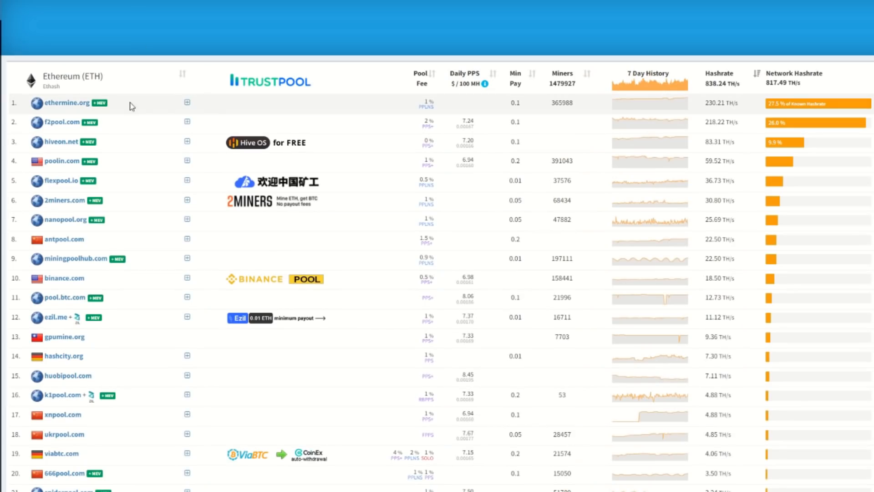
pyautogui.moveTo(579, 110)
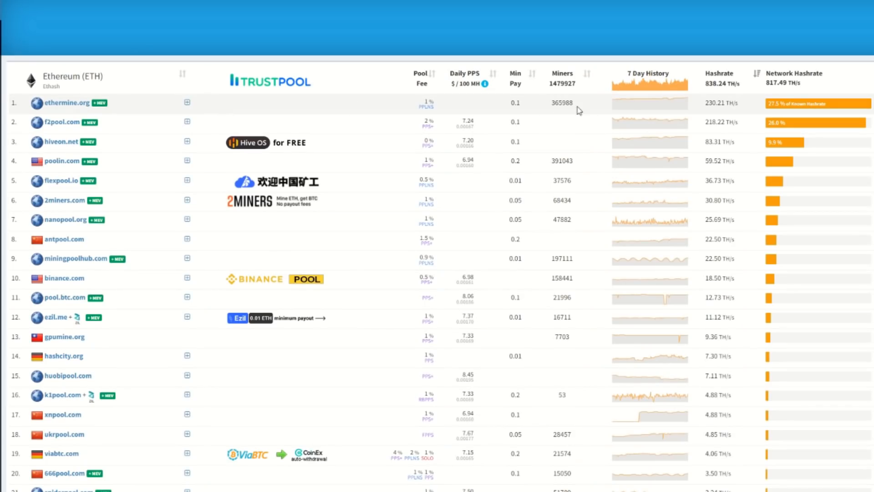
pyautogui.moveTo(752, 115)
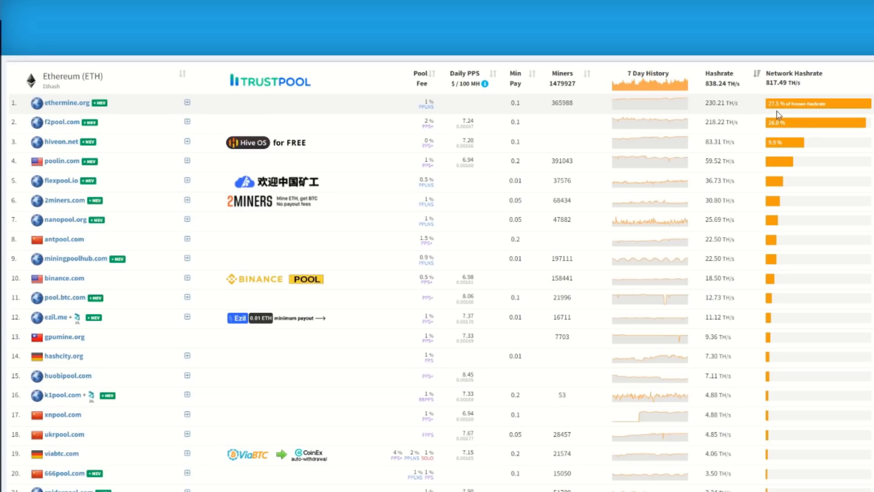
pyautogui.moveTo(795, 109)
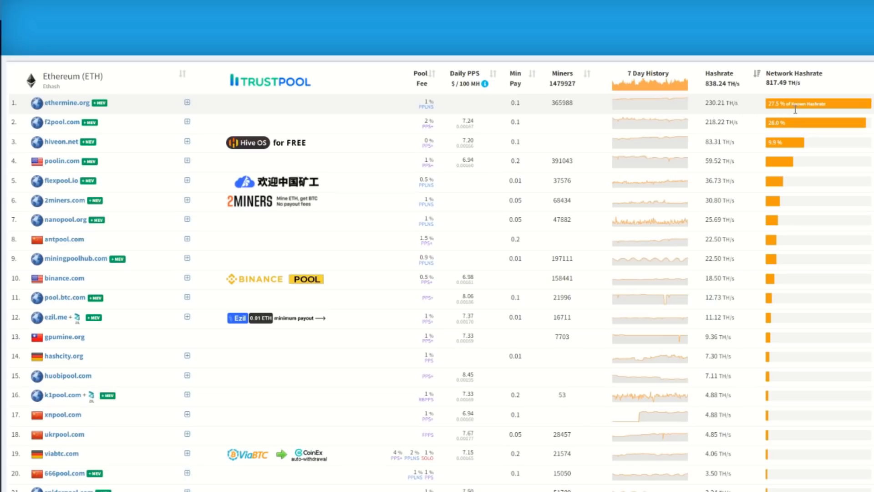
pyautogui.moveTo(71, 127)
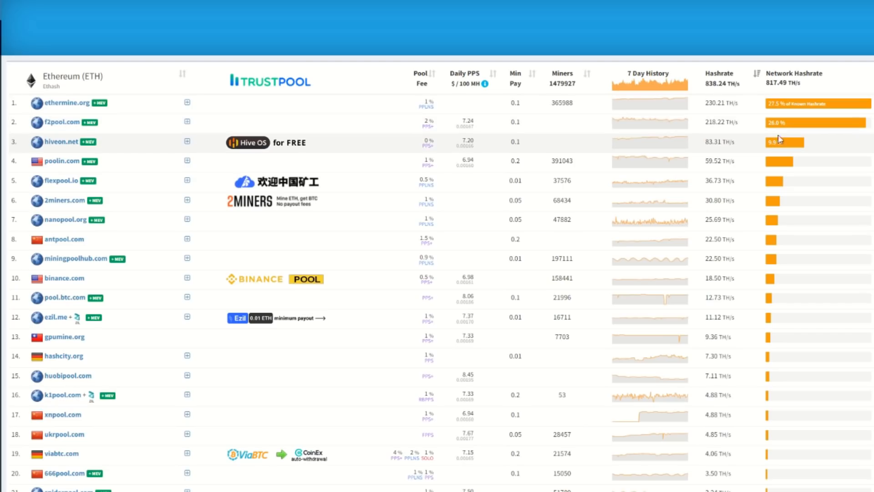
pyautogui.moveTo(772, 262)
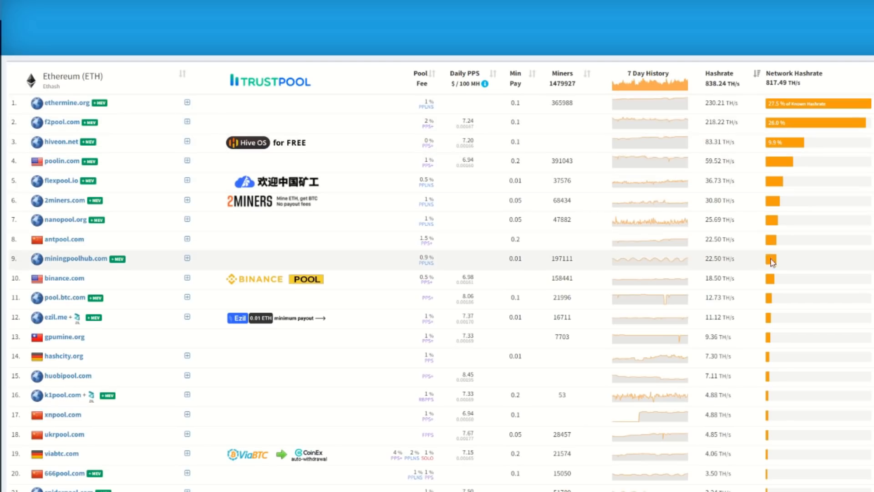
pyautogui.moveTo(751, 110)
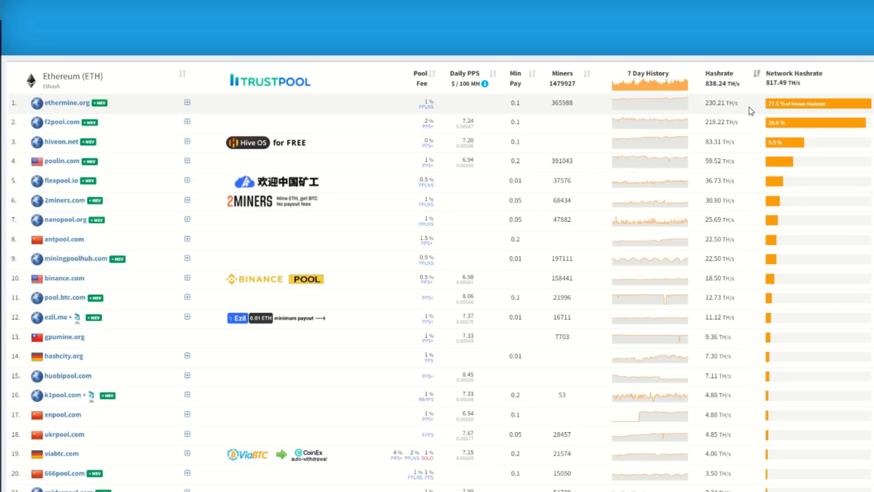
pyautogui.moveTo(383, 129)
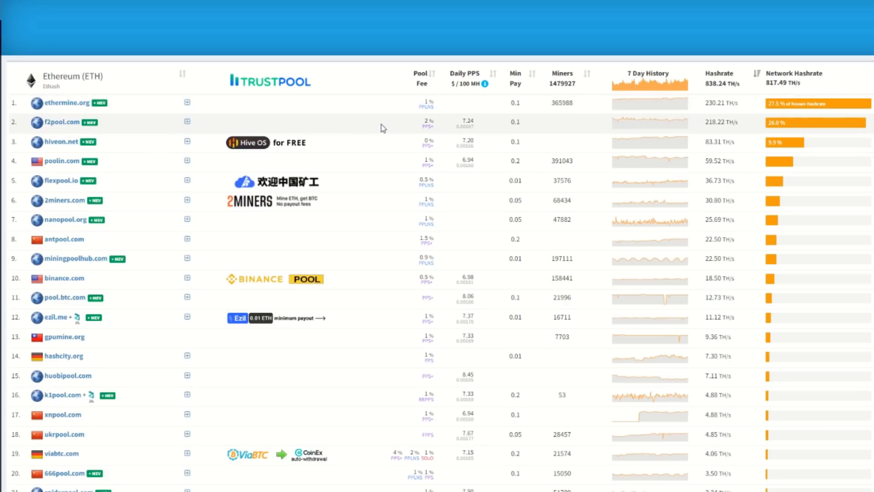
pyautogui.moveTo(337, 118)
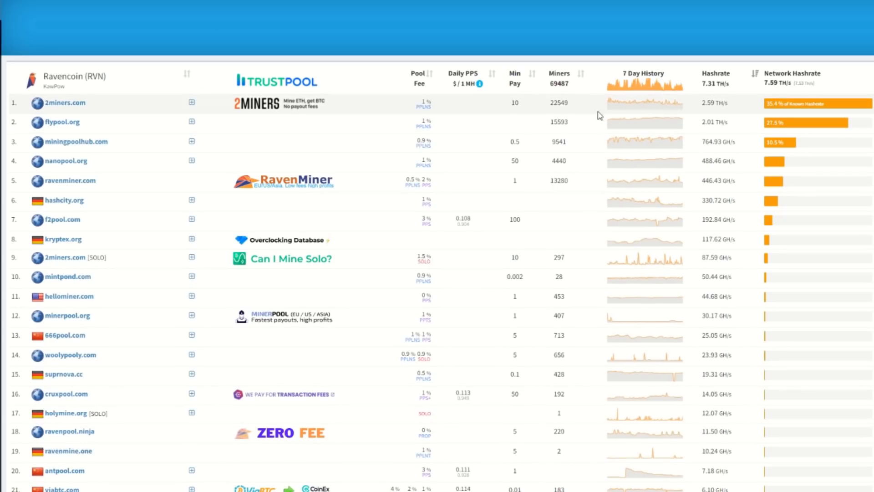
pyautogui.moveTo(791, 111)
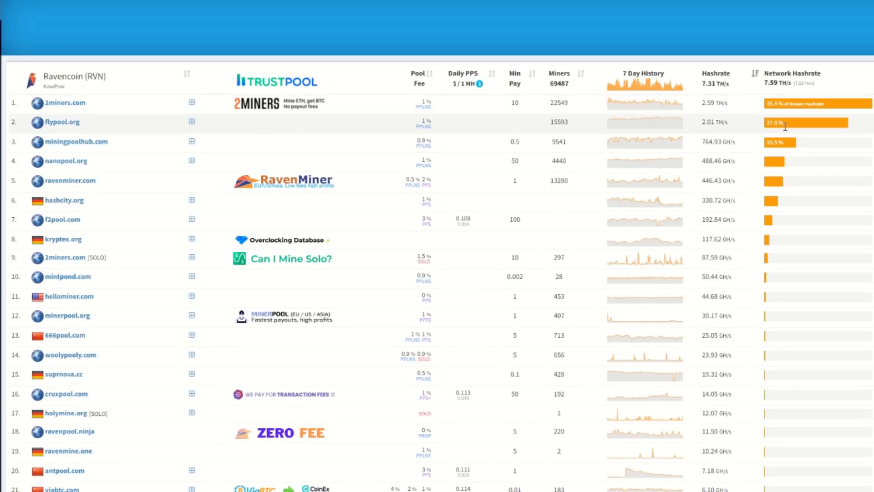
pyautogui.moveTo(750, 138)
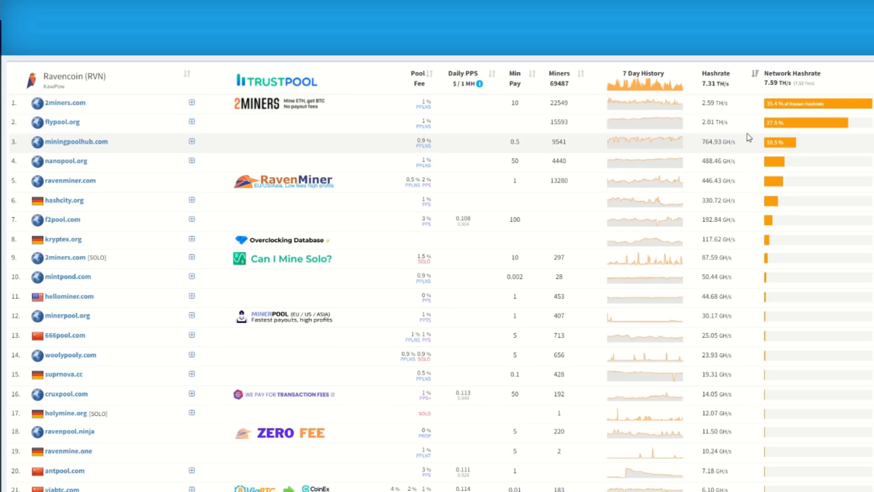
pyautogui.moveTo(735, 194)
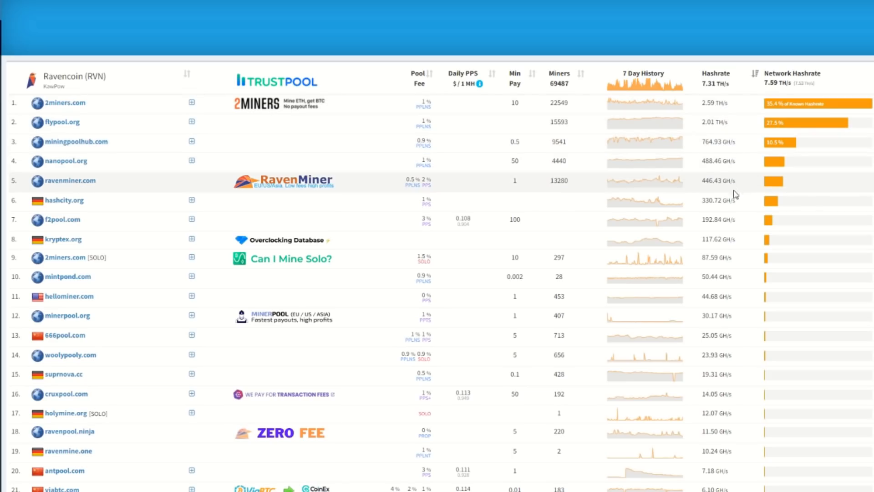
pyautogui.moveTo(743, 117)
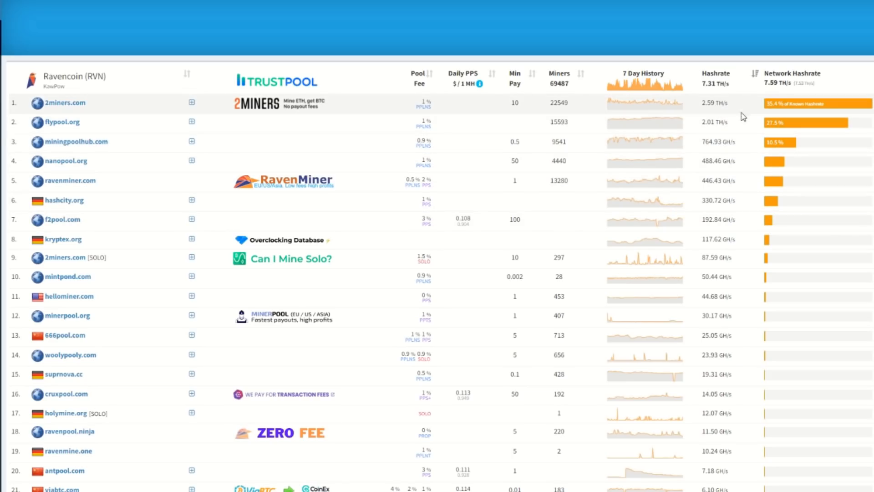
pyautogui.moveTo(240, 114)
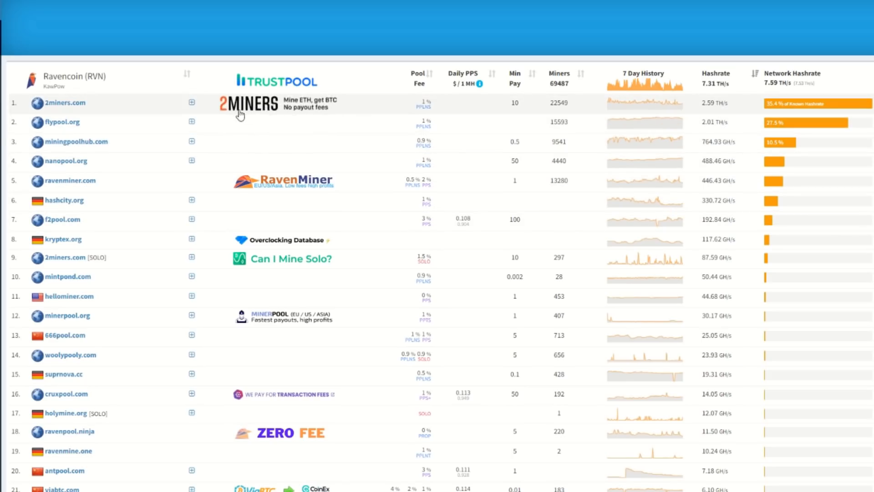
pyautogui.moveTo(166, 112)
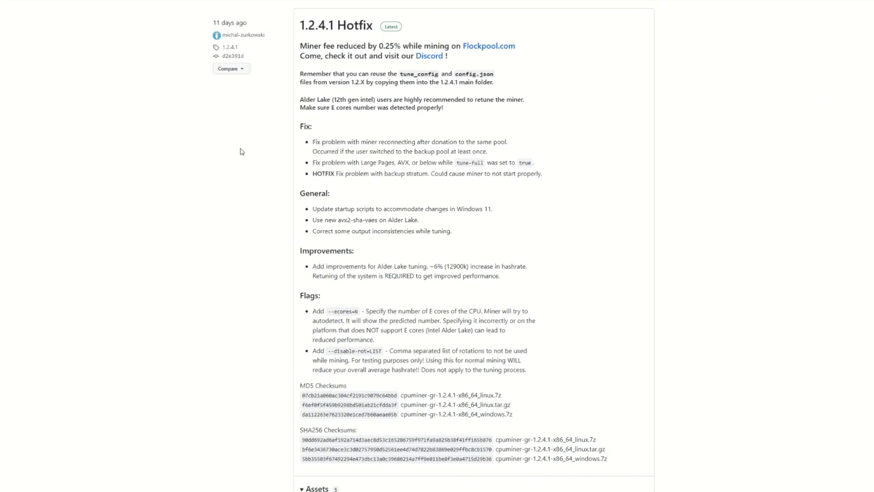
pyautogui.moveTo(262, 188)
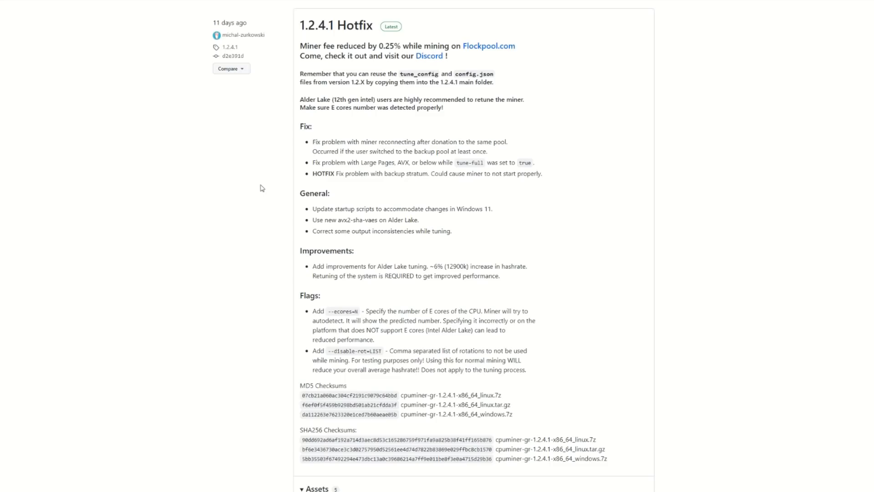
pyautogui.moveTo(377, 131)
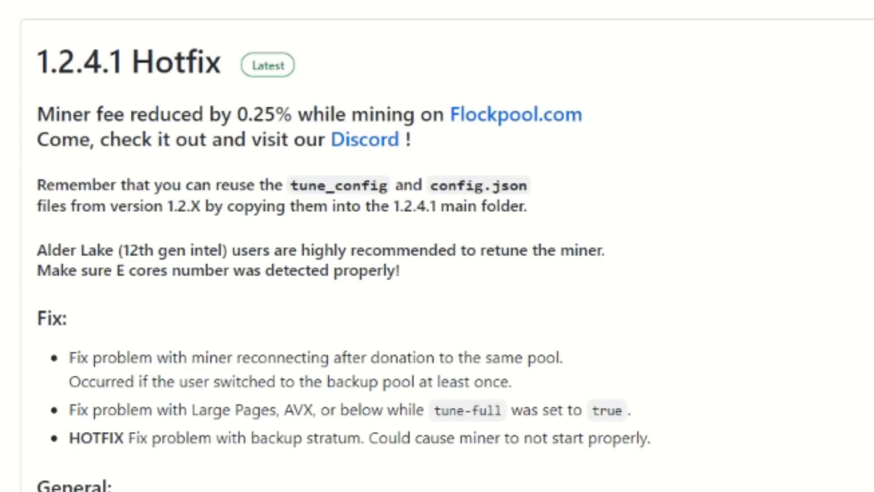
pyautogui.moveTo(278, 126)
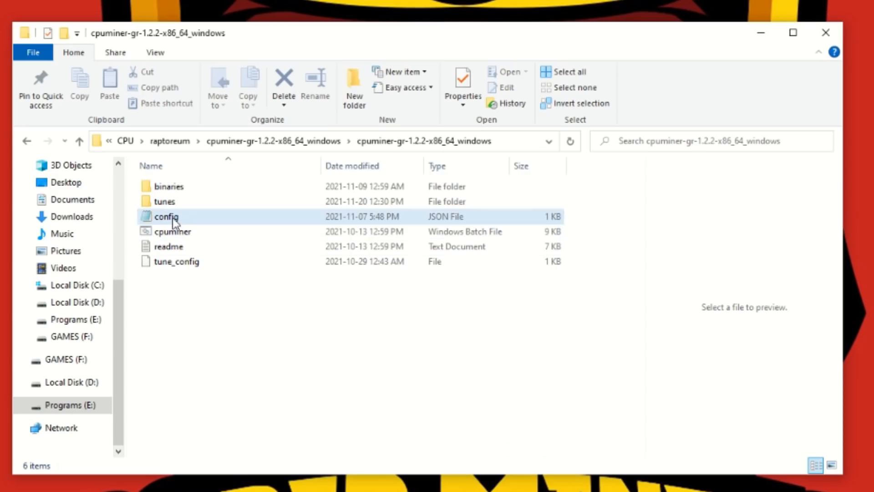
# Edit config.json in Notepad and highlight the url-backup pool address.
pyautogui.rightClick(166, 217)
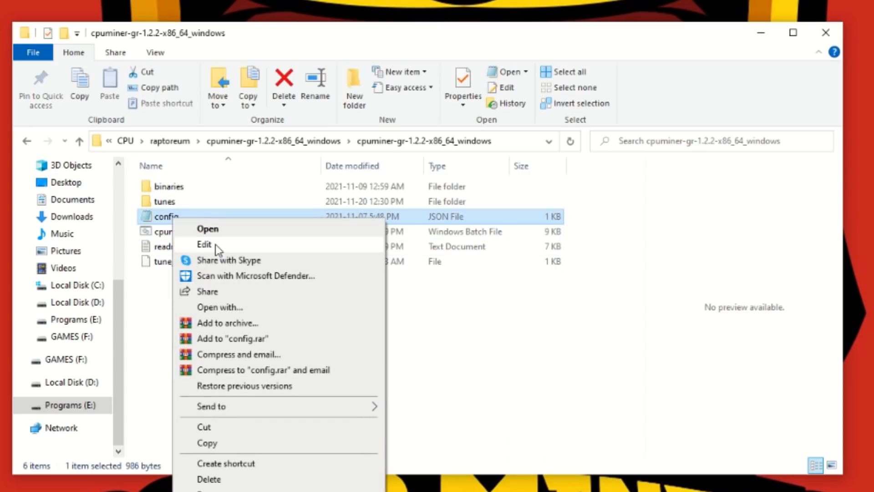
pyautogui.click(204, 244)
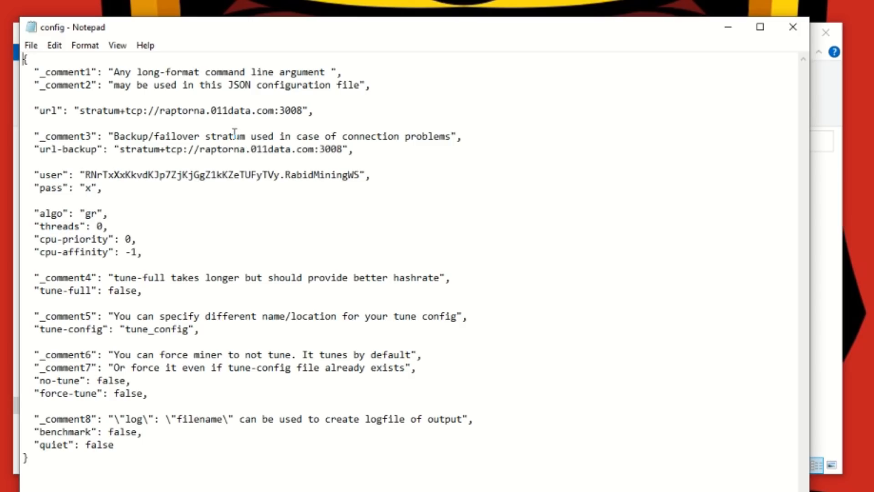
pyautogui.moveTo(73, 116)
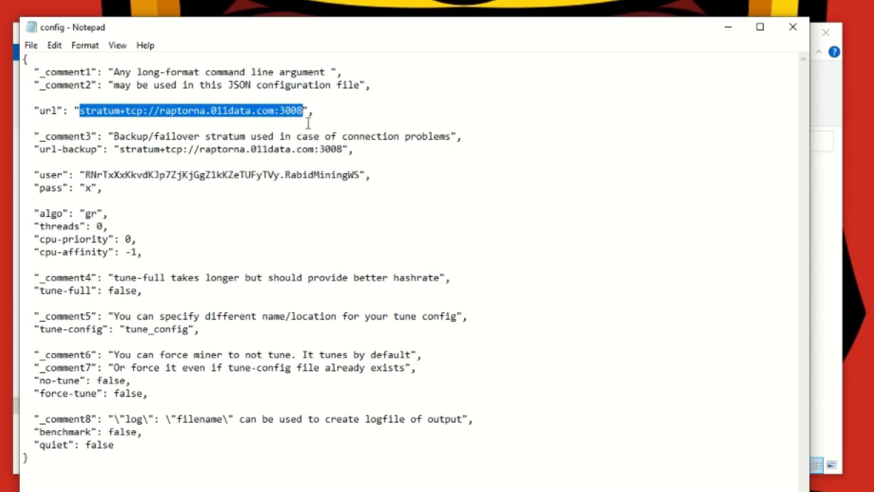
pyautogui.moveTo(221, 117)
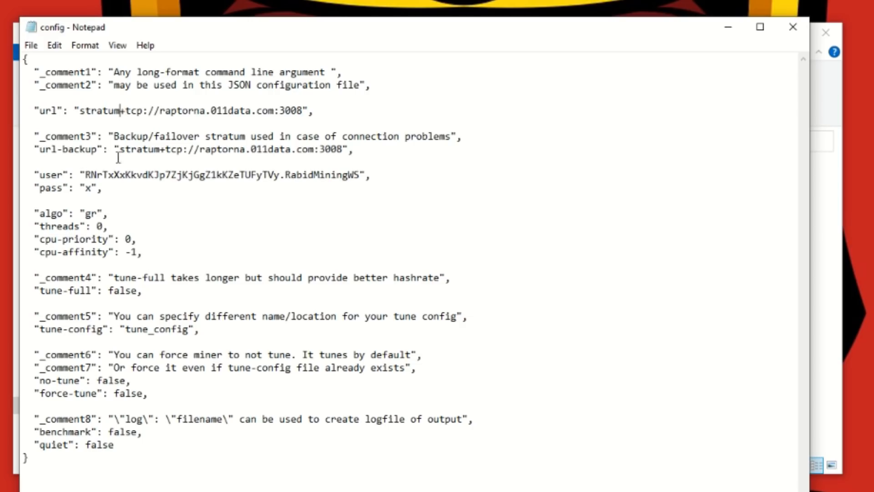
pyautogui.moveTo(119, 149); pyautogui.dragTo(270, 150)
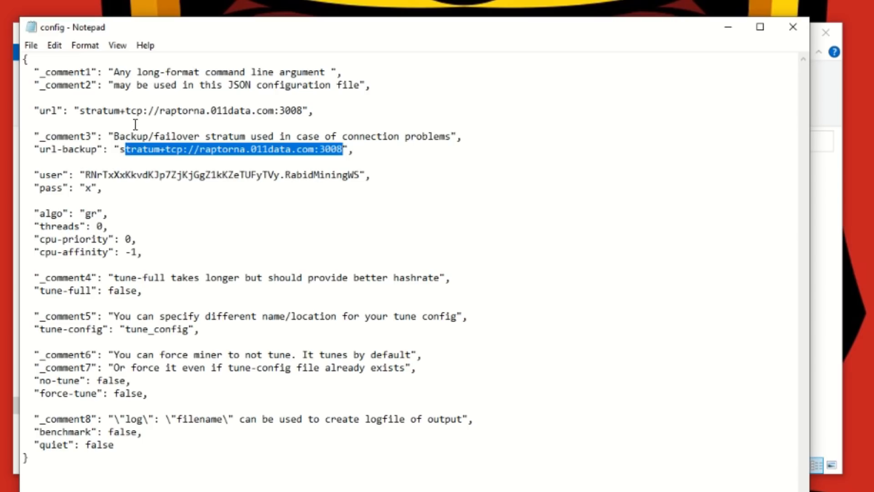
pyautogui.moveTo(267, 152)
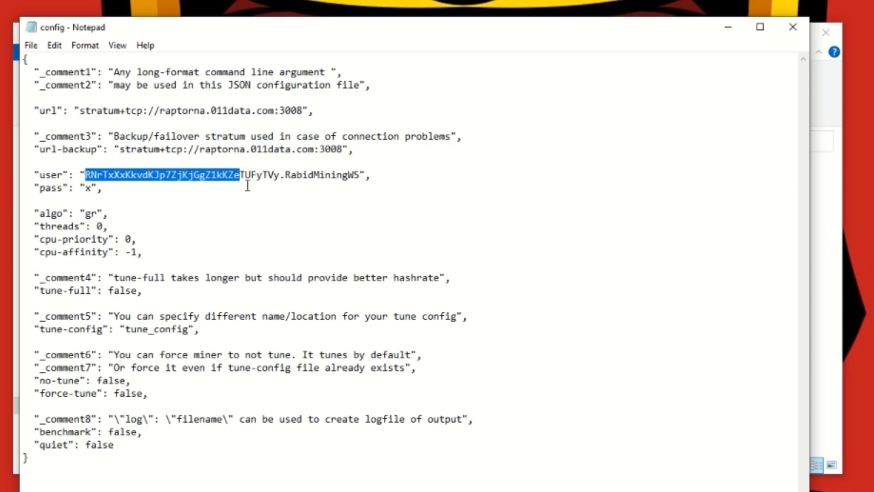
pyautogui.moveTo(247, 174); pyautogui.dragTo(284, 174)
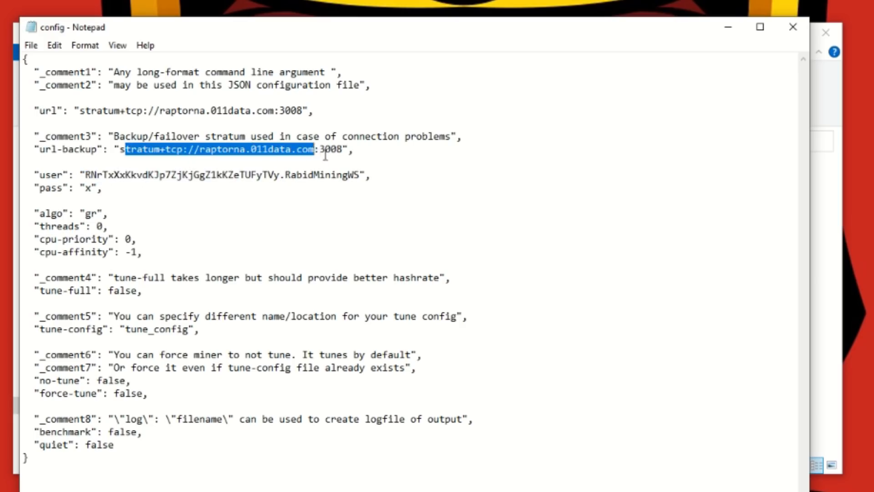
pyautogui.click(277, 110)
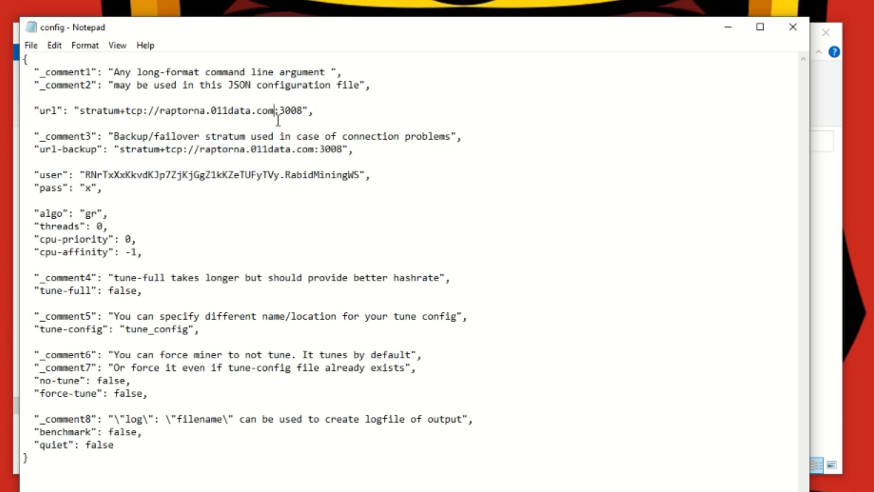
pyautogui.moveTo(126, 158)
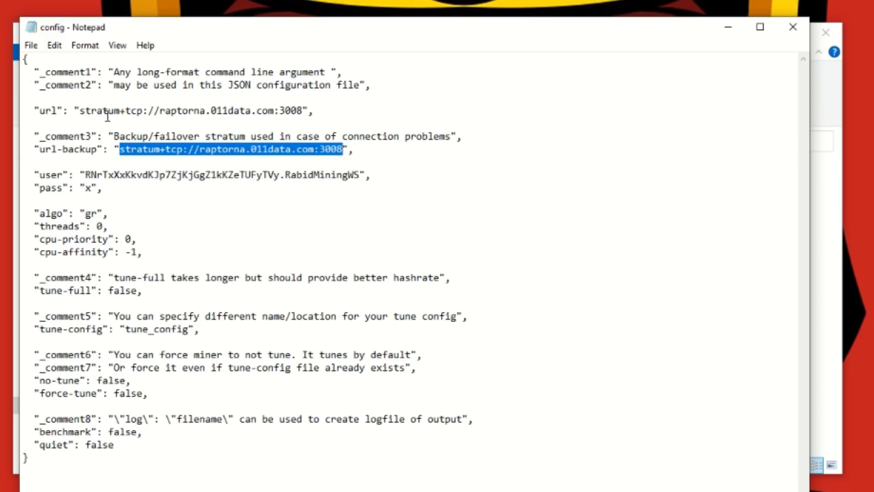
pyautogui.moveTo(52, 118)
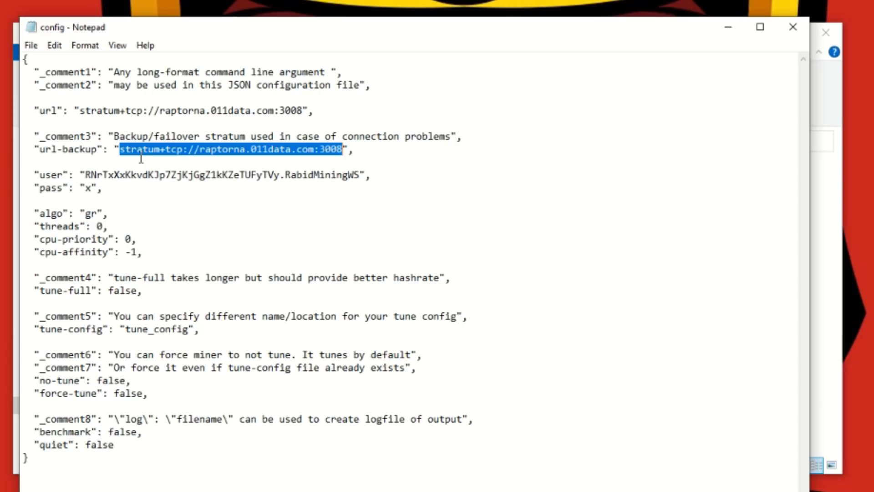
pyautogui.moveTo(136, 158)
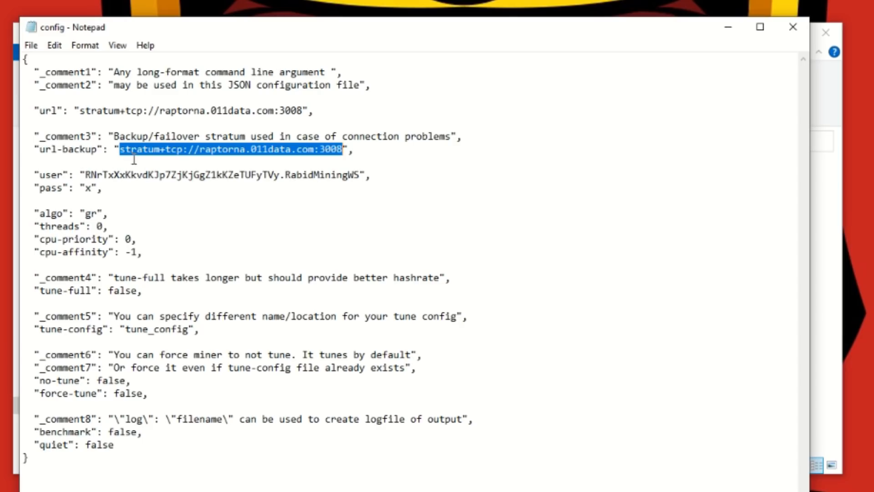
pyautogui.moveTo(146, 160)
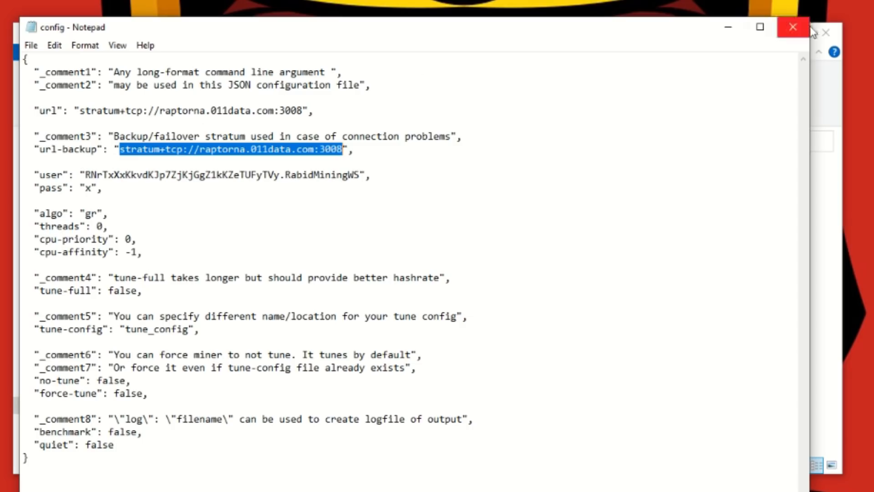
pyautogui.moveTo(792, 27)
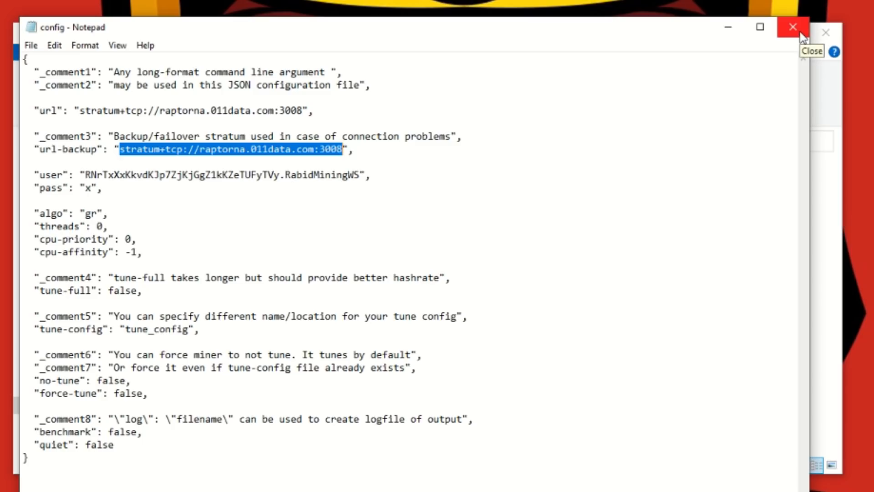
# Close the unchanged config file and scroll the Raptoreum pools table right to show hashrate and block columns.
pyautogui.click(792, 27)
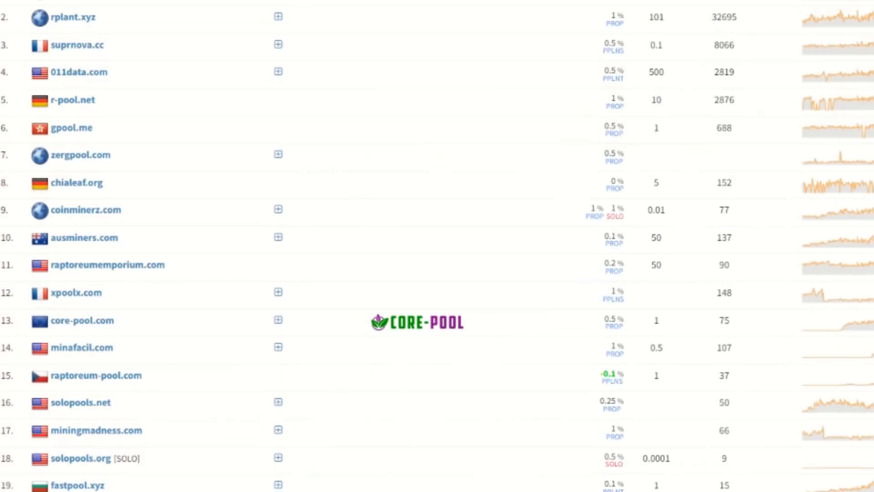
pyautogui.moveTo(123, 117)
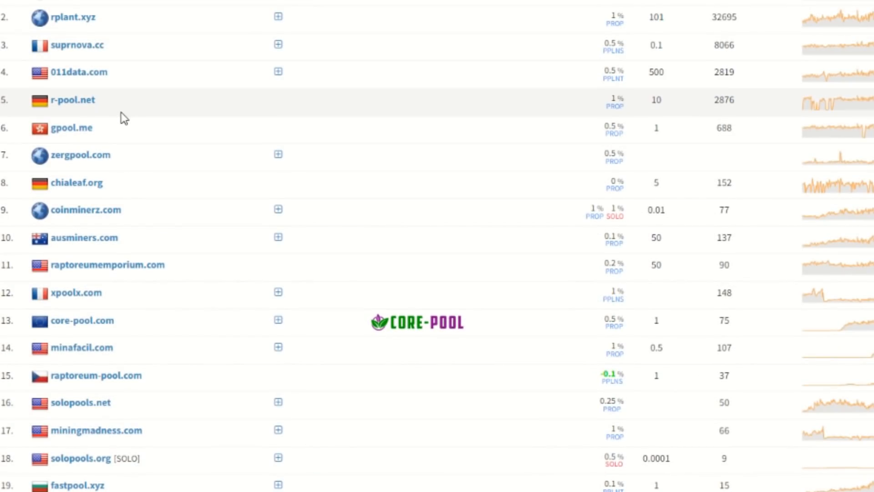
pyautogui.moveTo(604, 112)
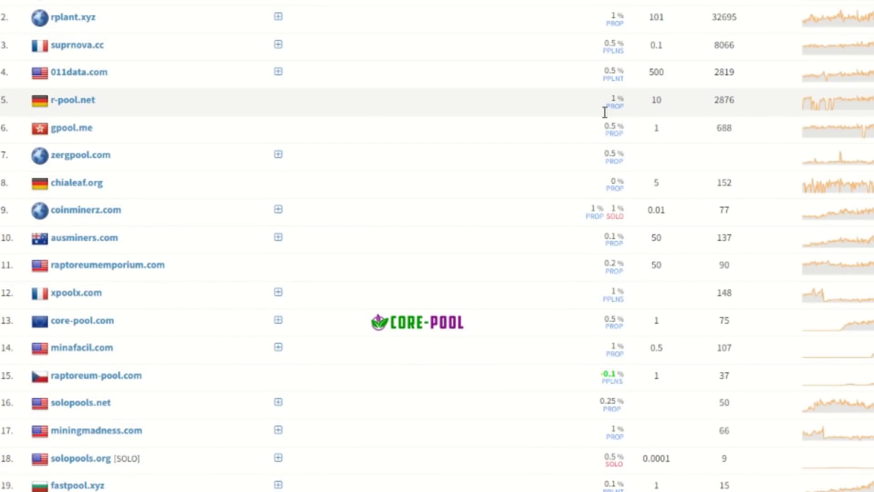
pyautogui.moveTo(104, 108)
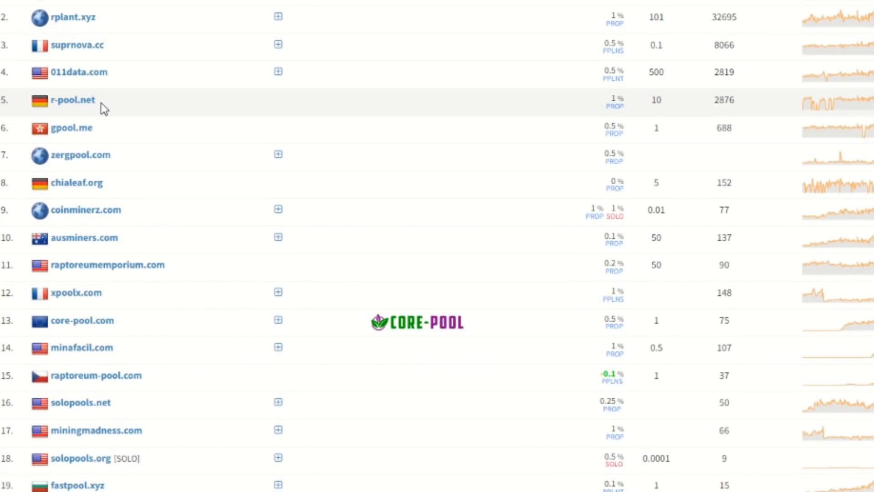
pyautogui.hscroll(3)
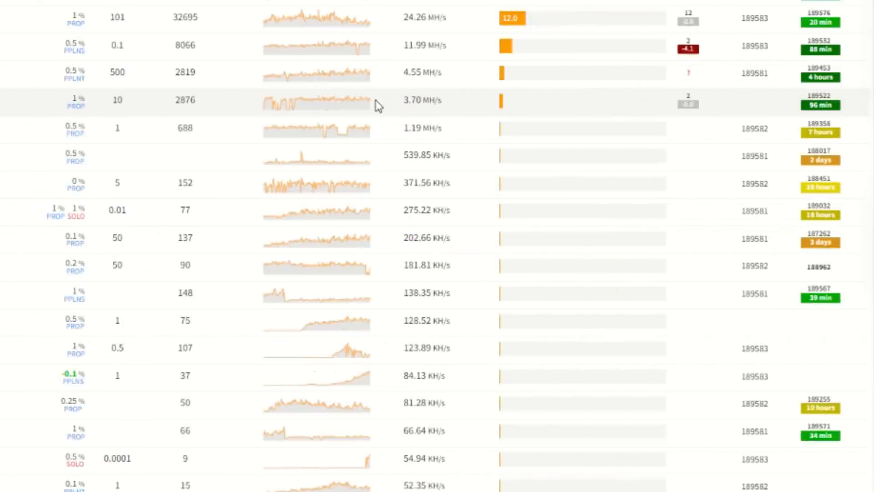
pyautogui.moveTo(273, 5)
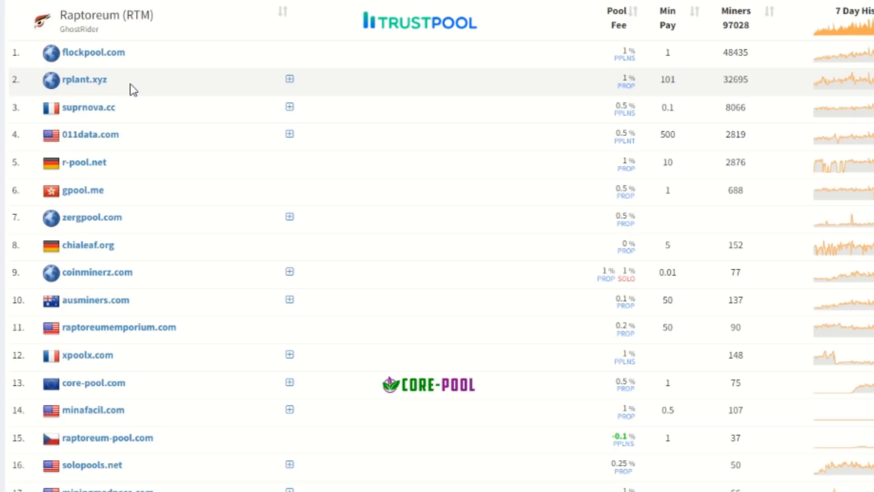
pyautogui.moveTo(112, 85)
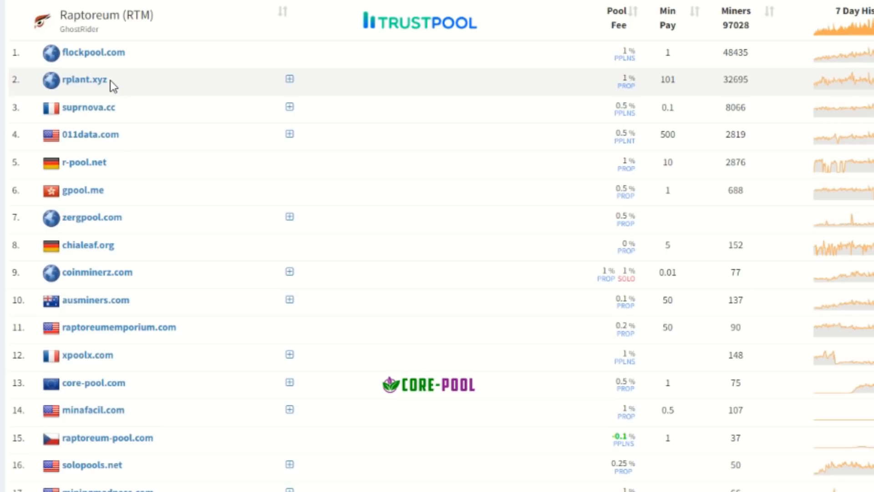
pyautogui.moveTo(128, 62)
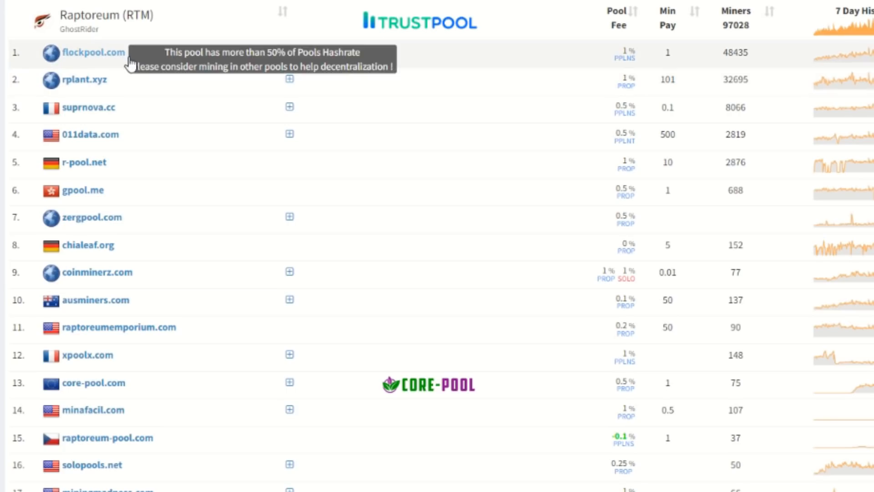
pyautogui.moveTo(130, 89)
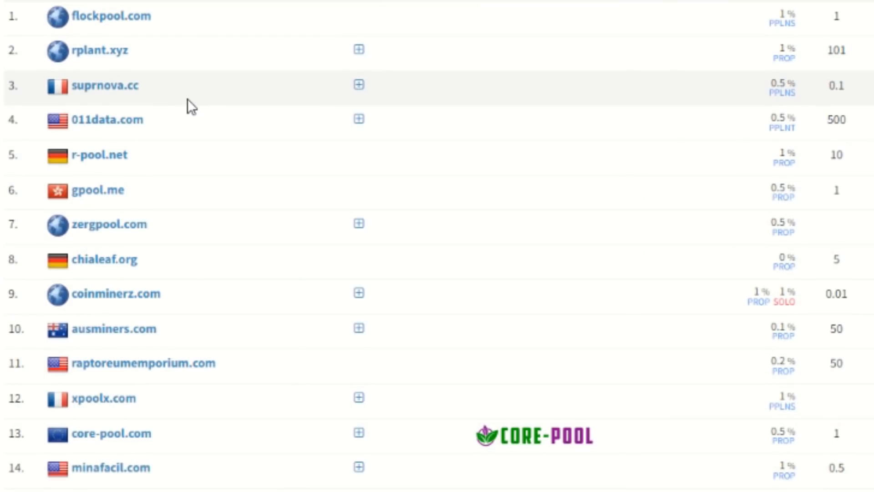
pyautogui.moveTo(183, 105)
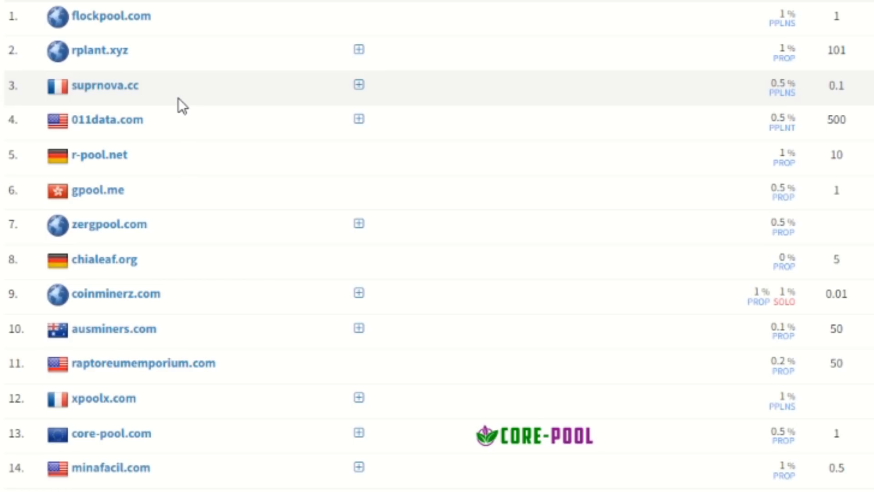
pyautogui.moveTo(112, 15)
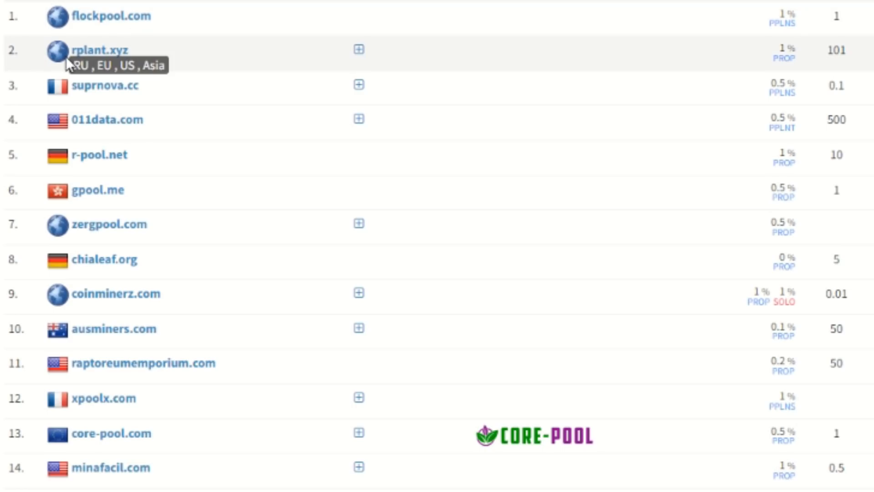
pyautogui.moveTo(63, 62)
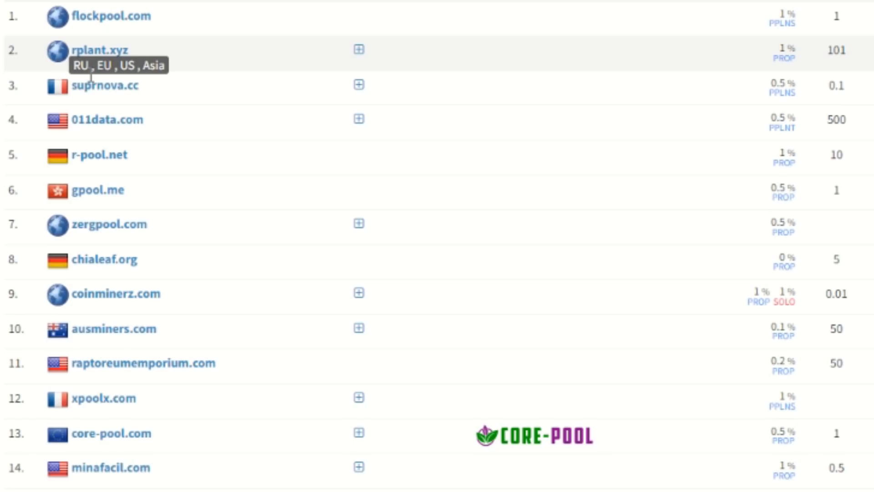
pyautogui.moveTo(92, 84)
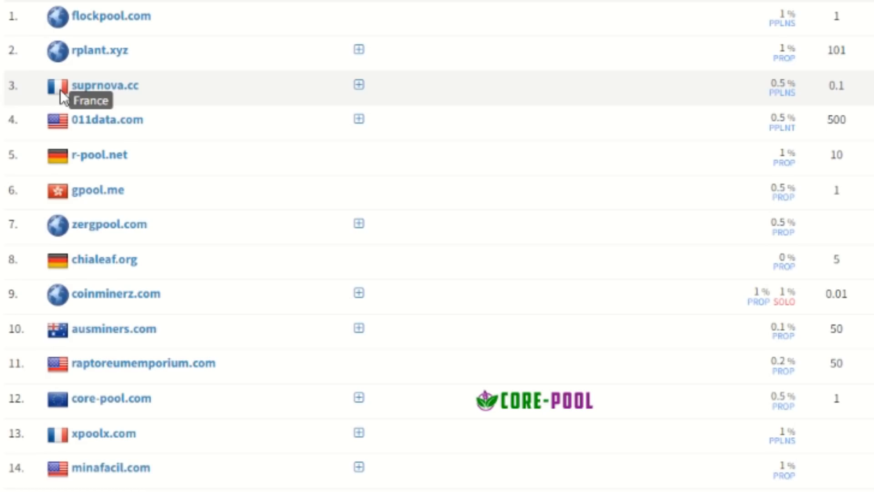
pyautogui.moveTo(59, 130)
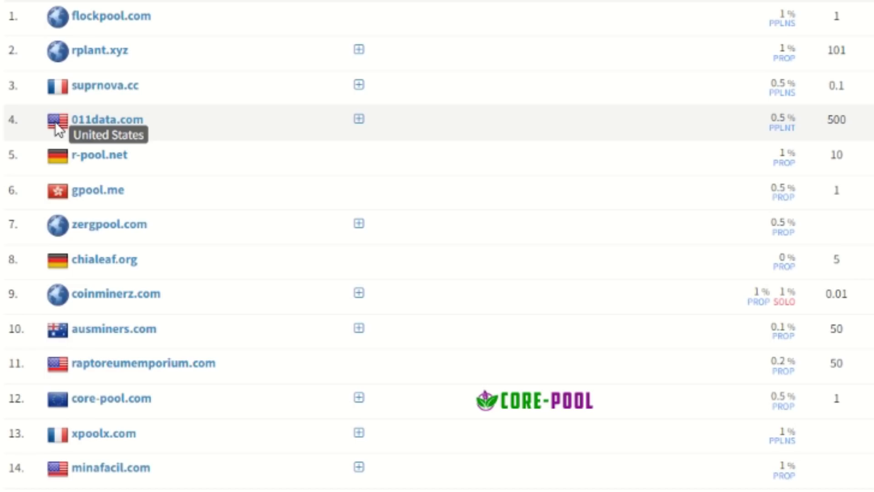
pyautogui.moveTo(167, 25)
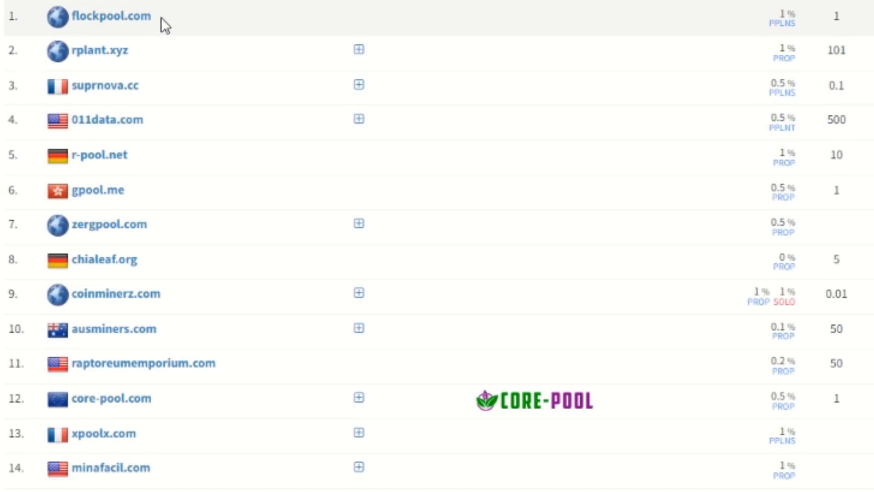
pyautogui.moveTo(114, 15)
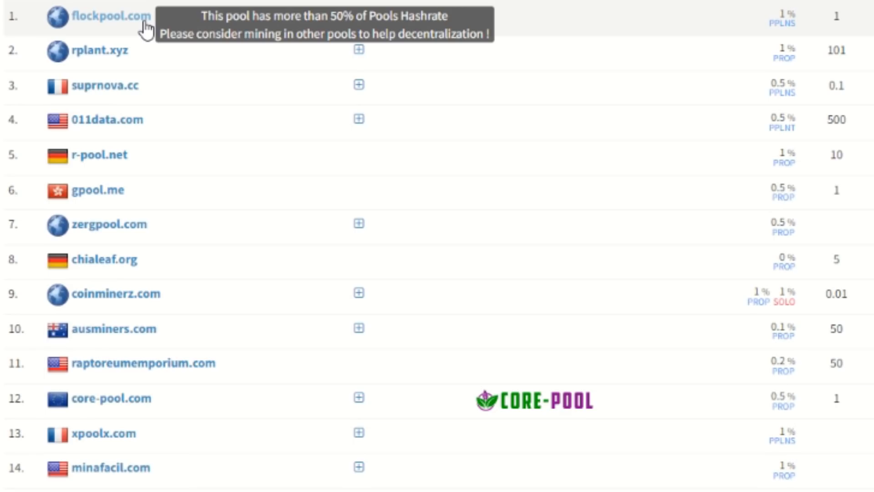
pyautogui.moveTo(110, 51)
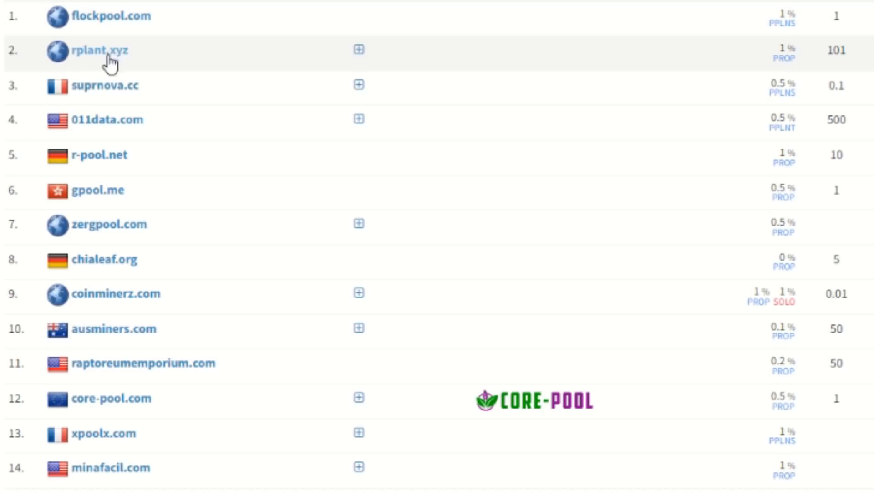
pyautogui.moveTo(58, 119)
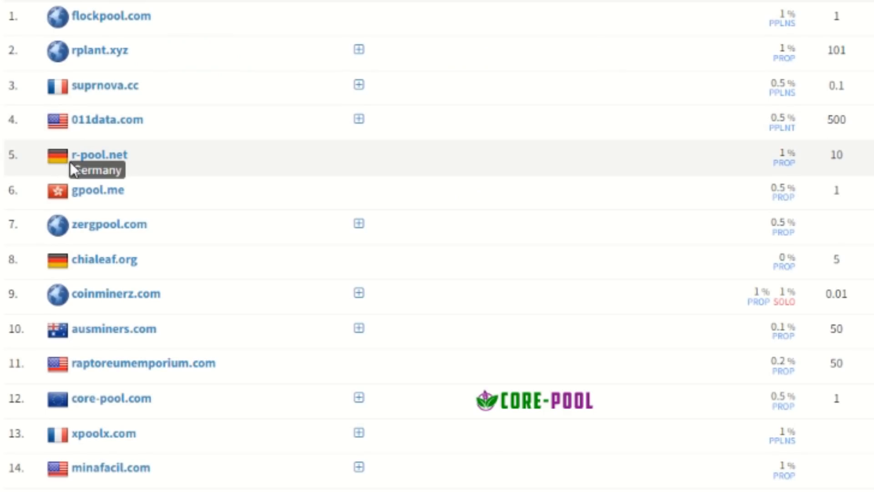
pyautogui.moveTo(84, 195)
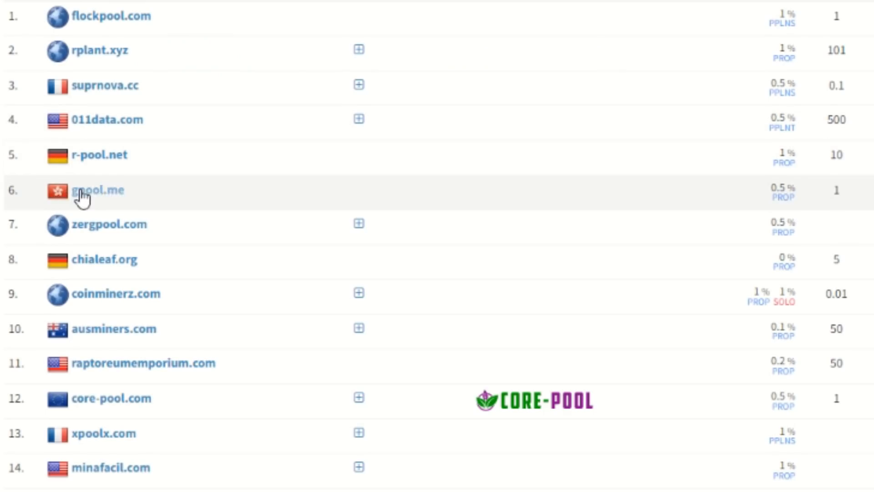
pyautogui.moveTo(53, 231)
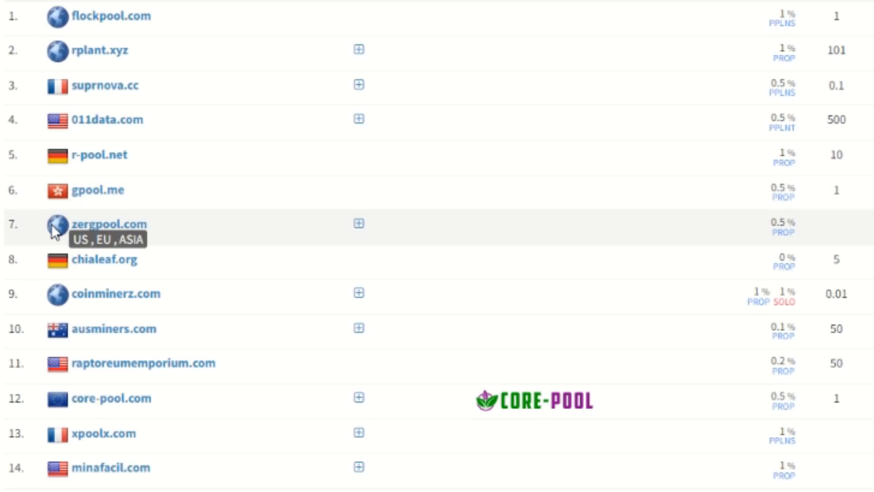
pyautogui.moveTo(58, 300)
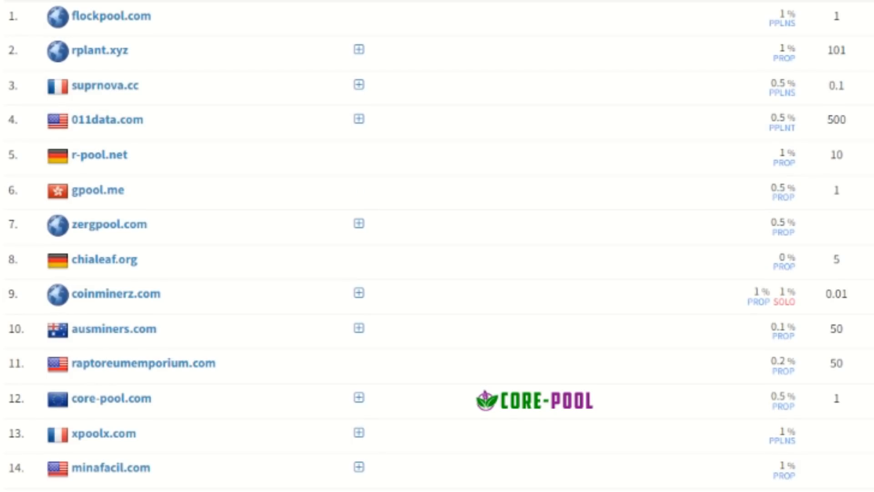
pyautogui.moveTo(89, 284)
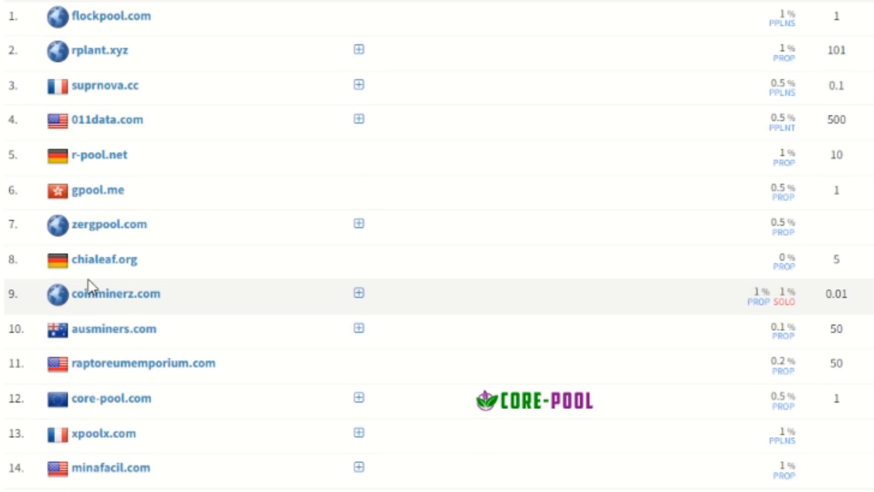
pyautogui.moveTo(94, 243)
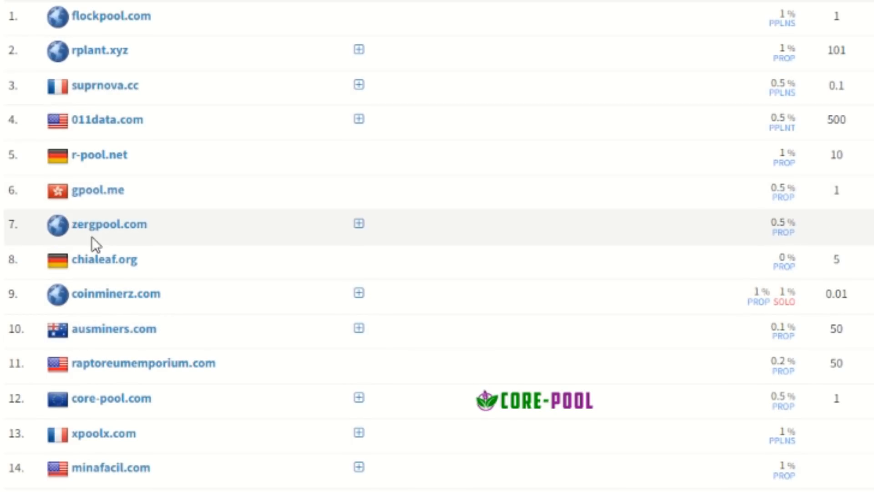
pyautogui.moveTo(103, 23)
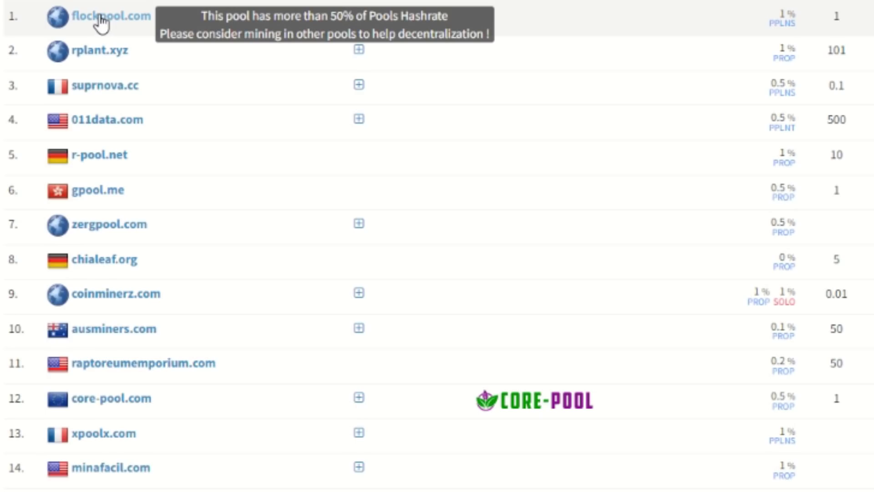
pyautogui.moveTo(109, 183)
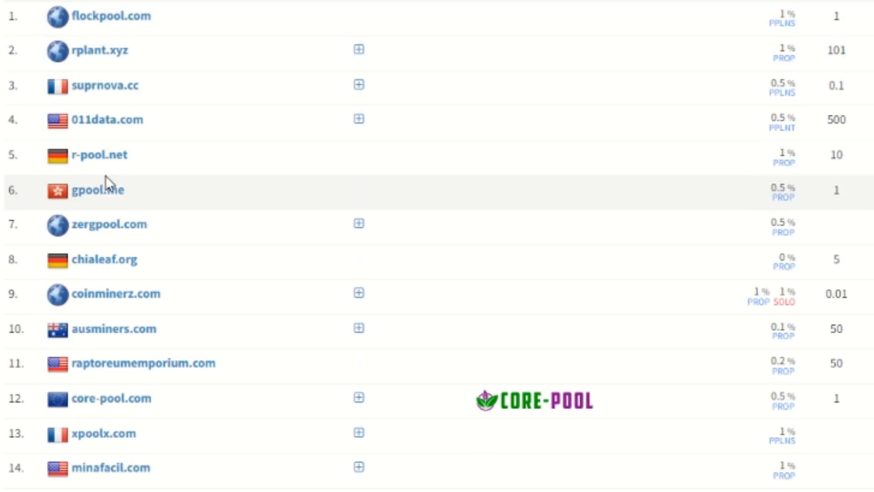